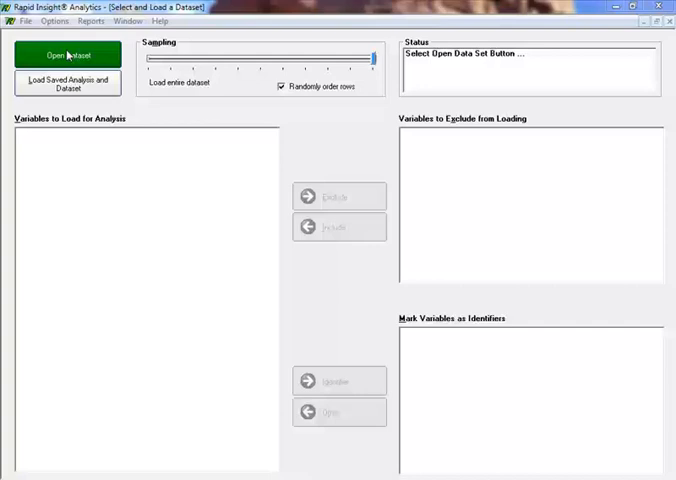
Step: Load analytic dataset2.csv with all 33 variables and 17,828 records
left_click(67, 55)
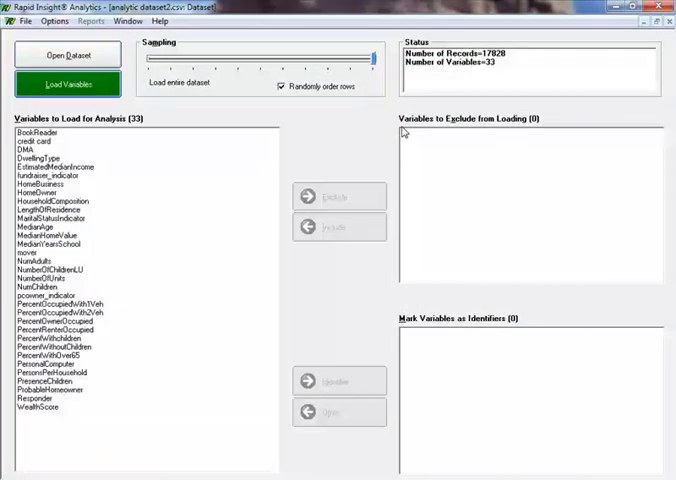
mouse_move(513, 68)
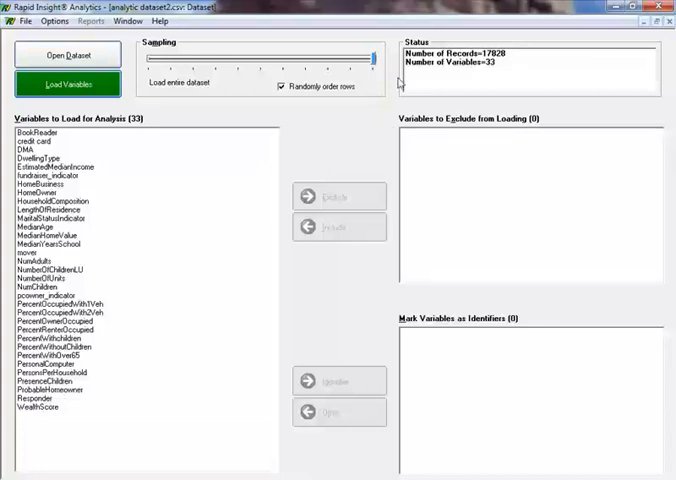
left_click(67, 83)
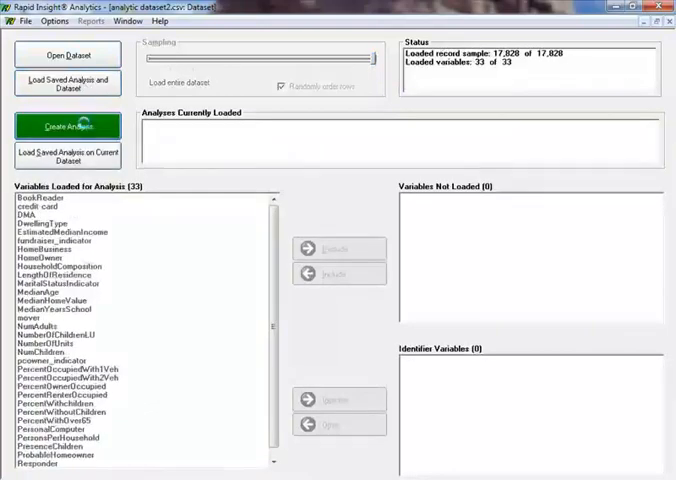
Step: Create a new analysis and review the 33 variables in the Variable Control Panel
left_click(66, 124)
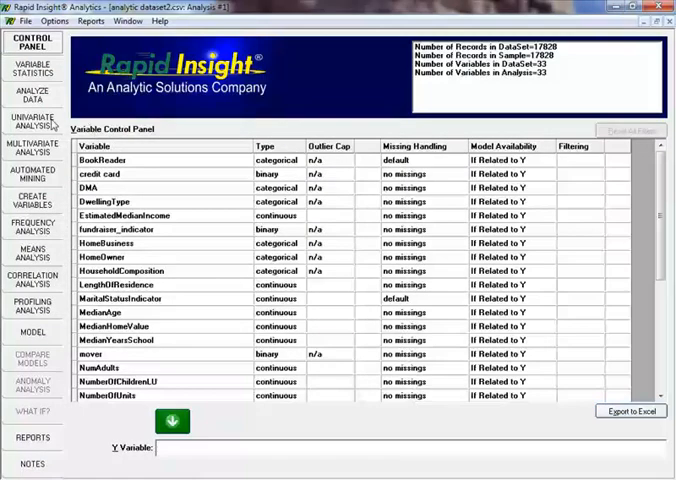
mouse_move(141, 429)
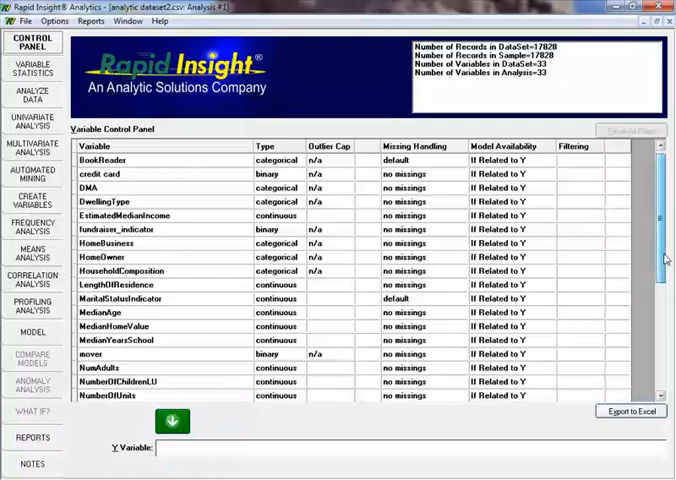
scroll("down", 3)
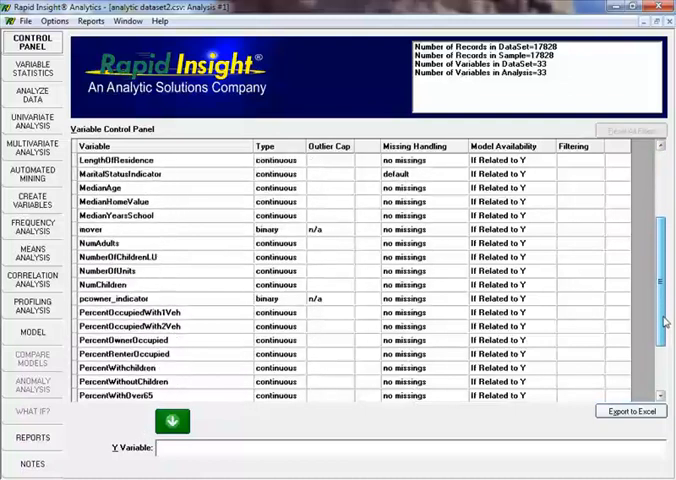
scroll("down", 3)
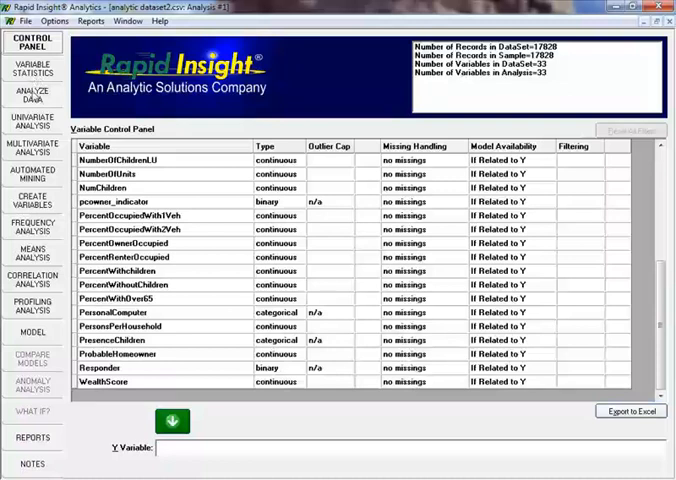
mouse_move(82, 128)
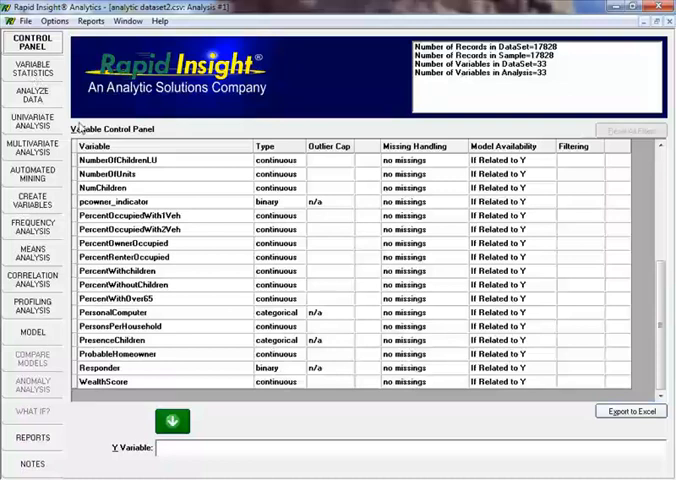
Step: Show Variable Statistics with means, ranges, missing counts and distinct values for all 33 variables
left_click(32, 68)
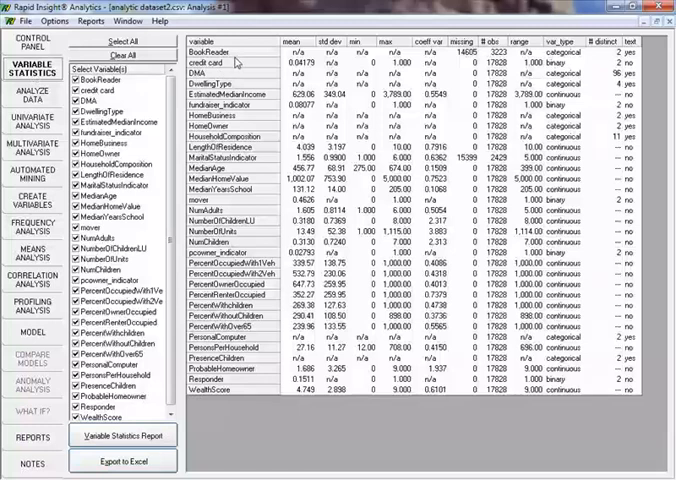
mouse_move(257, 64)
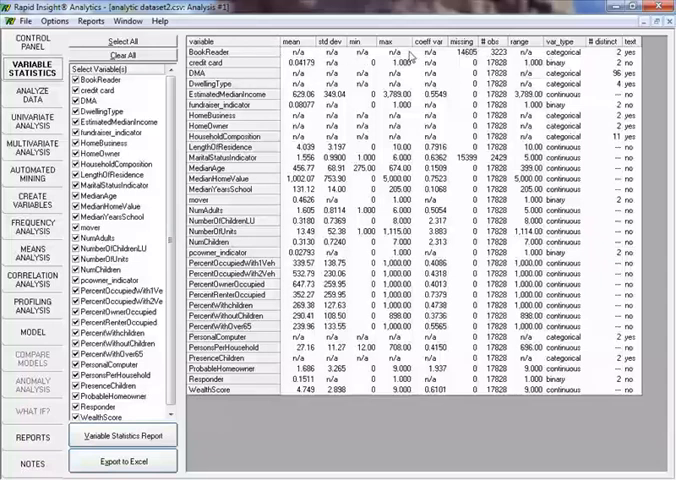
mouse_move(456, 58)
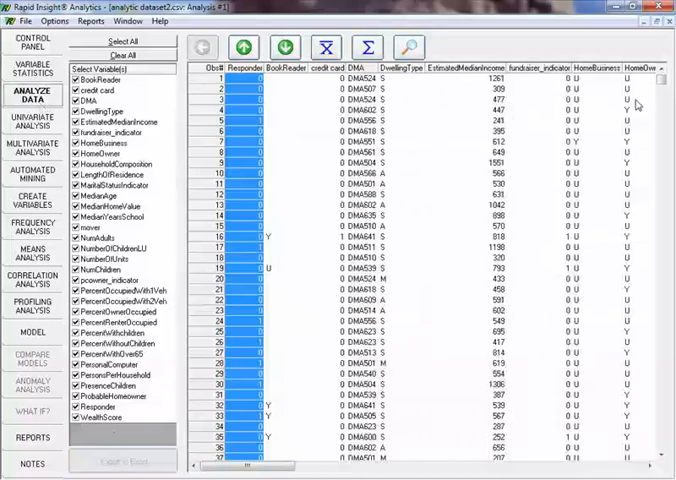
Step: Chart the Responder distribution as a pie with 15,135 zeros and 2,693 ones via Univariate Analysis
scroll("down", 3)
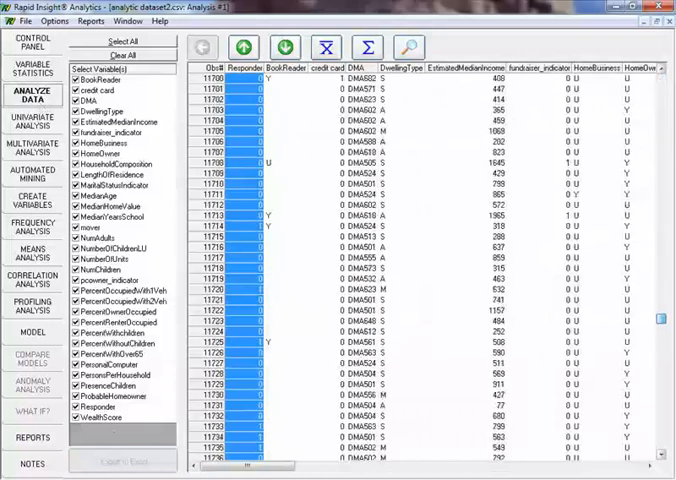
scroll("down", 3)
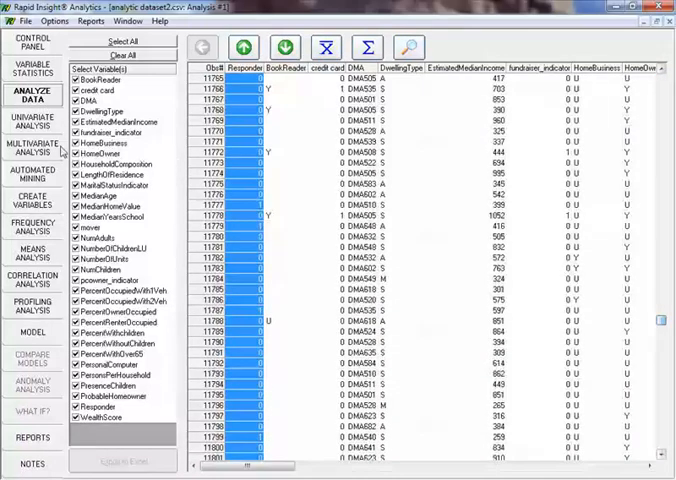
left_click(33, 122)
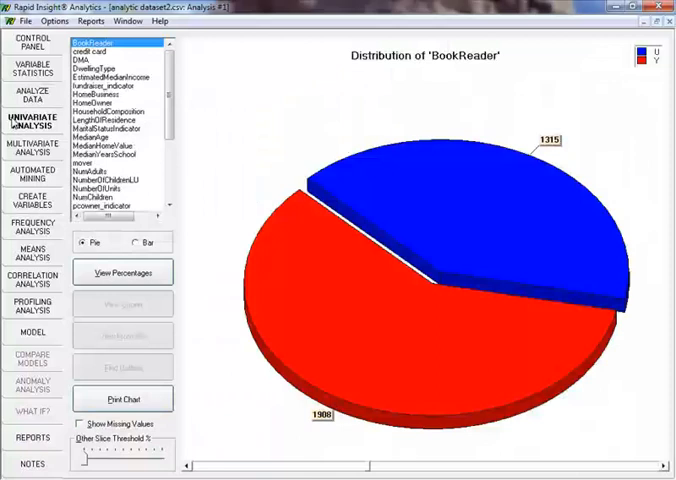
scroll("down", 3)
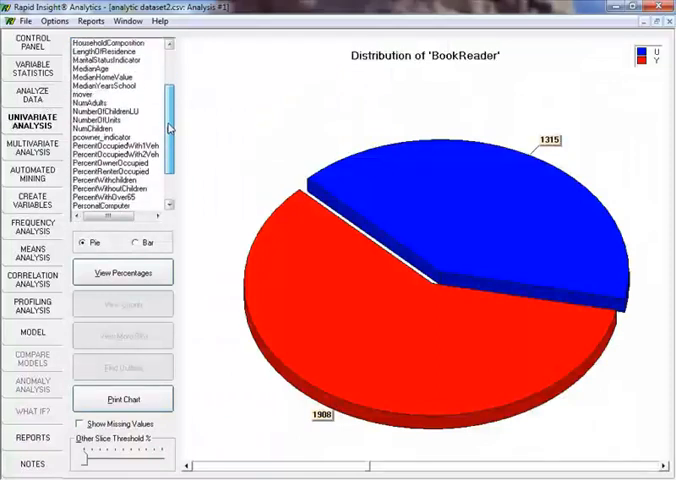
left_click(117, 197)
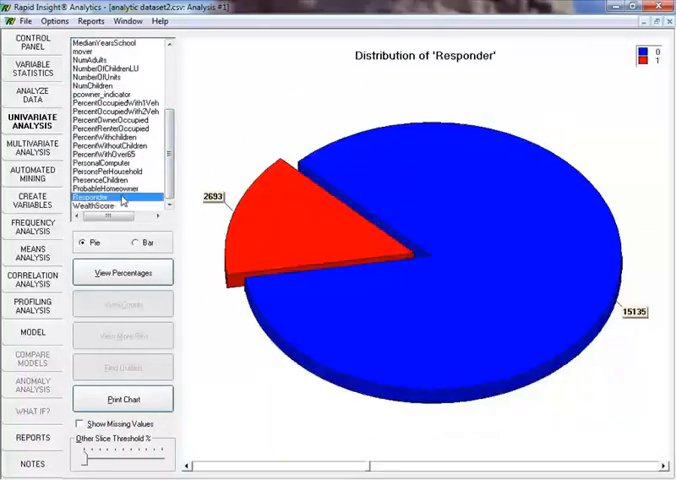
Step: Set Responder as the Y variable in the Control Panel
left_click(33, 43)
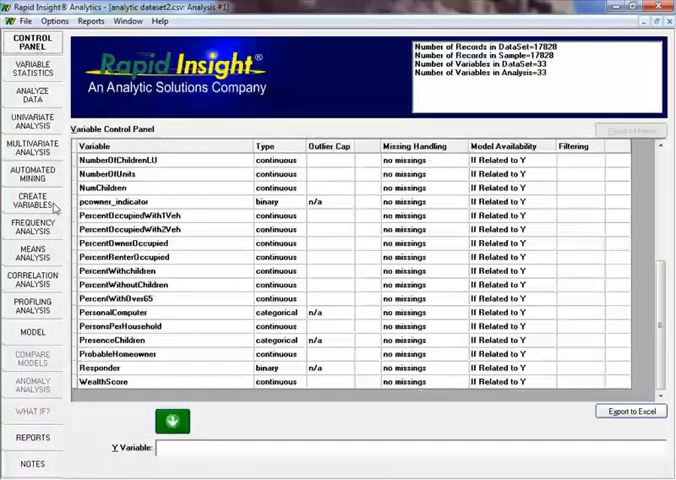
mouse_move(178, 373)
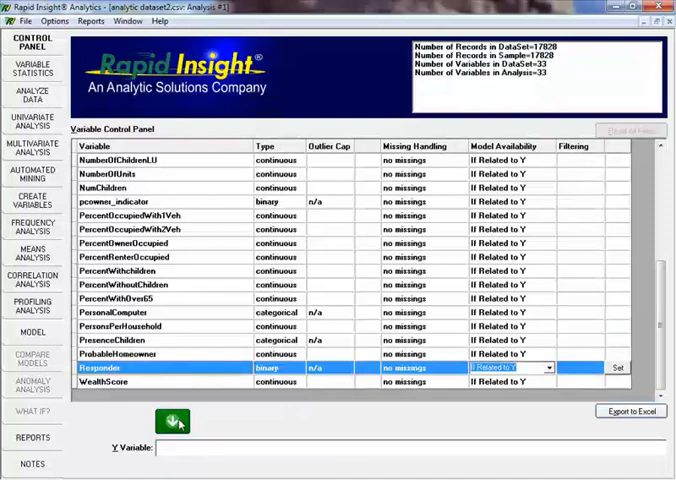
left_click(170, 420)
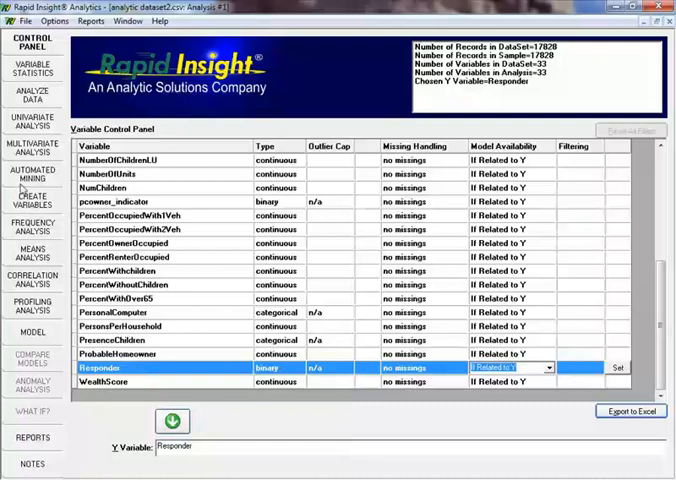
Step: Start Automated Mining on Responder with p-value .01
left_click(33, 175)
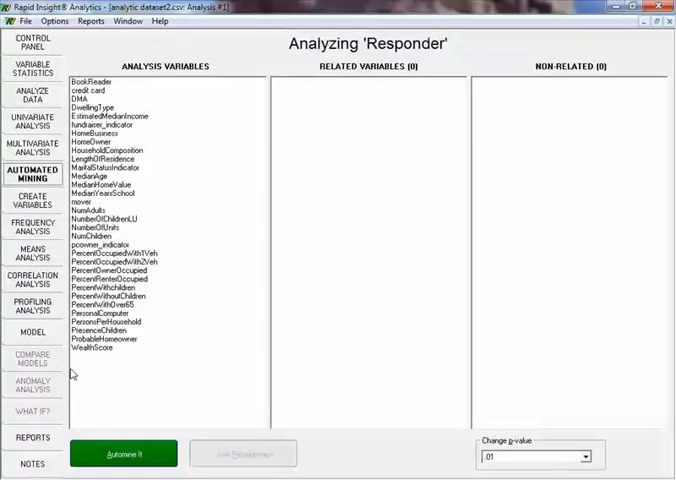
mouse_move(165, 333)
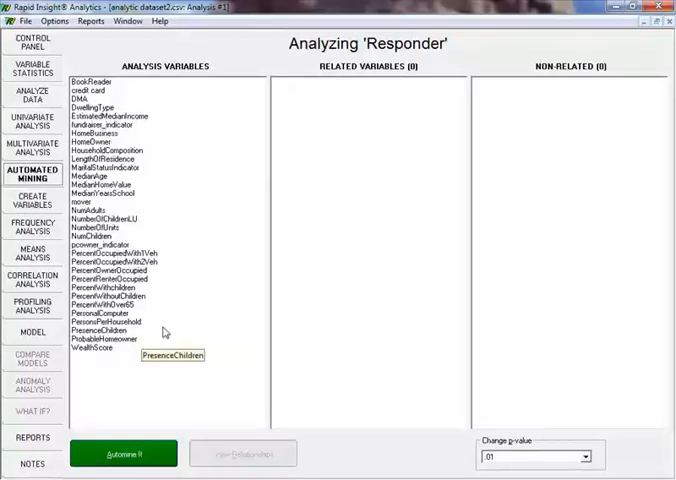
mouse_move(430, 48)
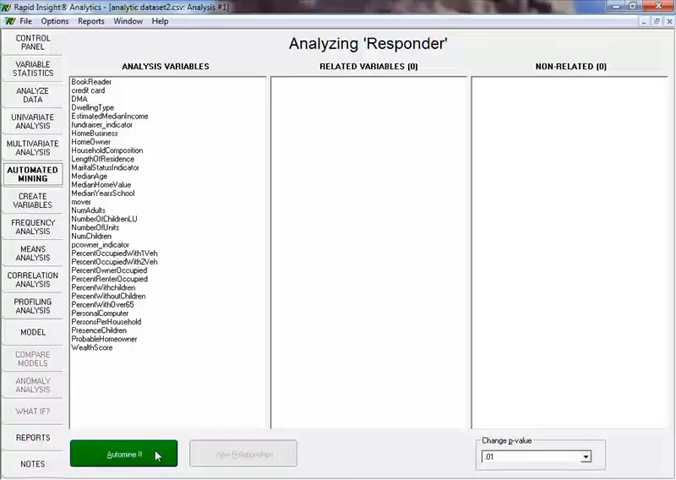
mouse_move(442, 190)
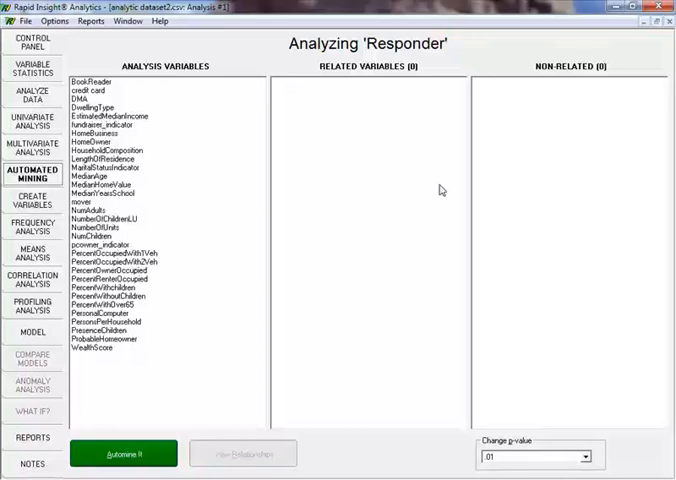
mouse_move(599, 159)
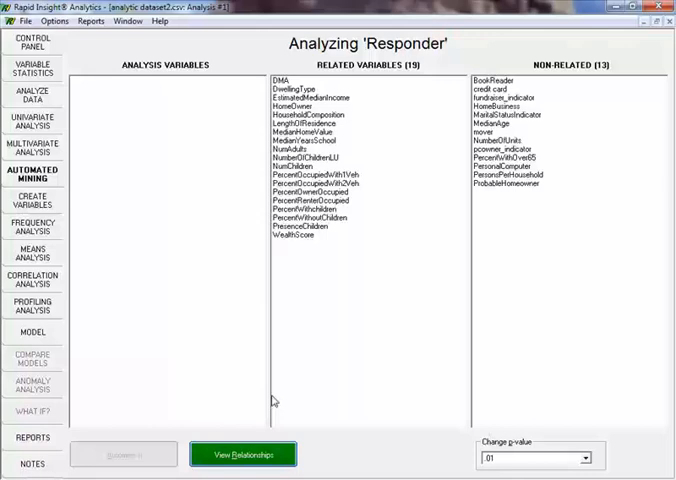
Step: Chart Responder rate by DMA sorted by responder rate with sample percentages overlaid
left_click(243, 454)
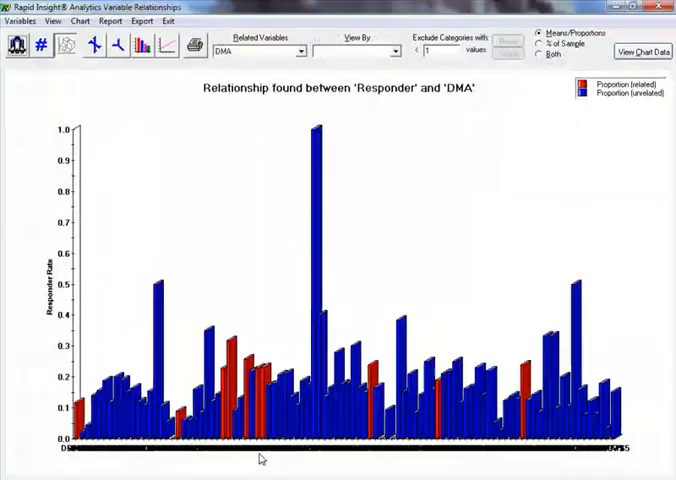
mouse_move(310, 20)
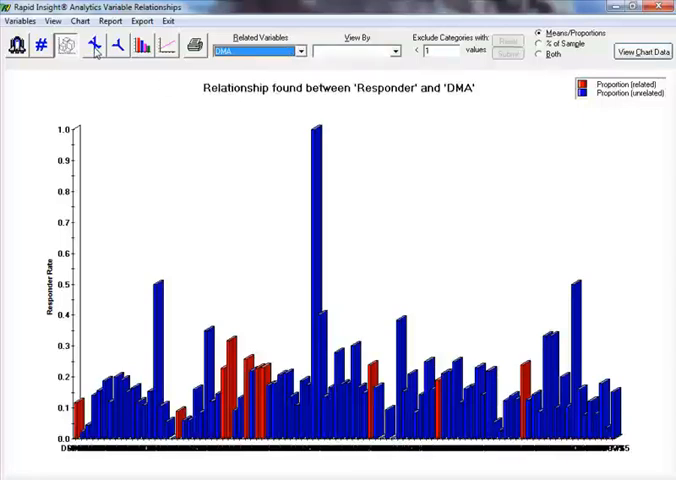
left_click(141, 48)
type("00")
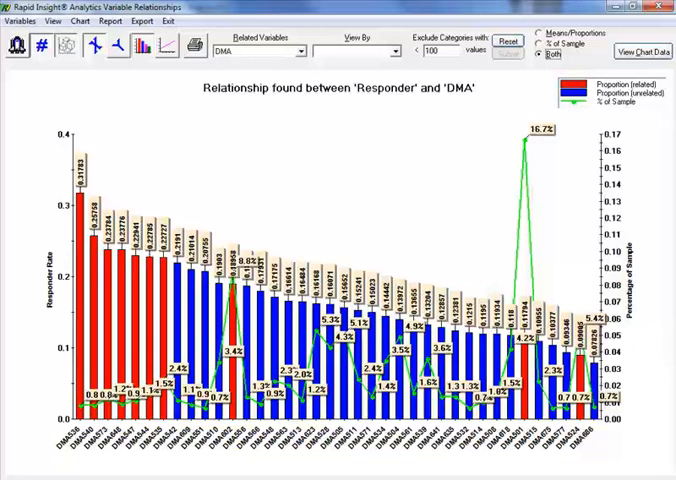
mouse_move(531, 147)
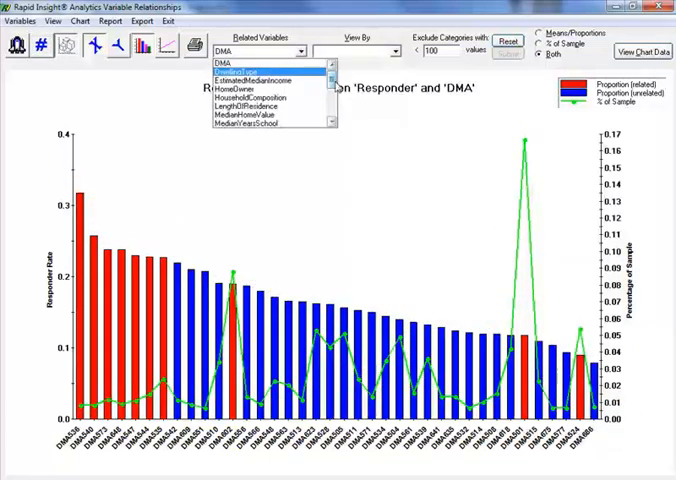
Step: Chart Responder against EstimatedMedianIncome, then HomeOwner with value labels showing 58.1%/41.9% shares
scroll("down", 3)
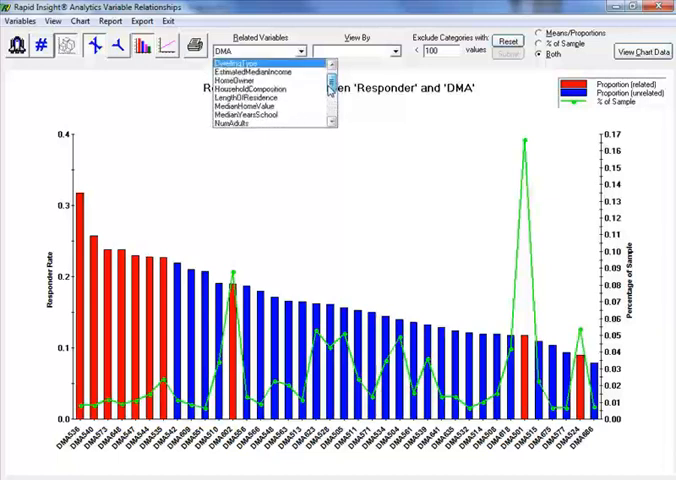
left_click(245, 72)
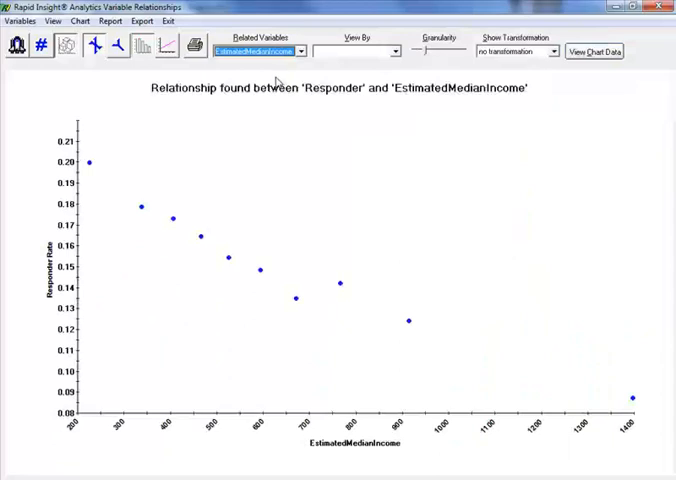
mouse_move(89, 142)
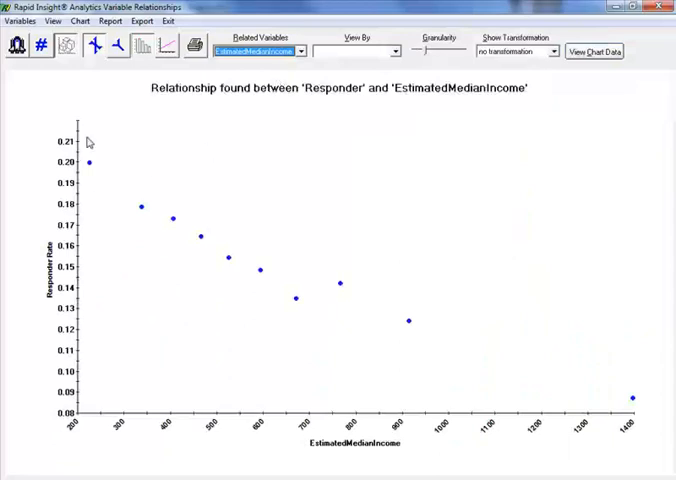
mouse_move(463, 338)
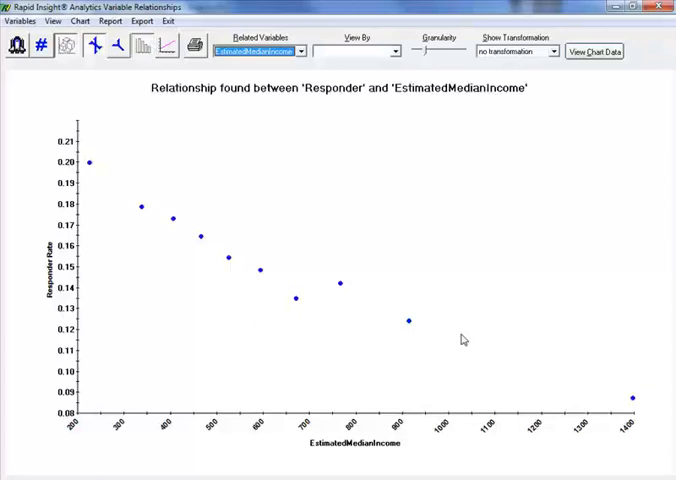
mouse_move(88, 173)
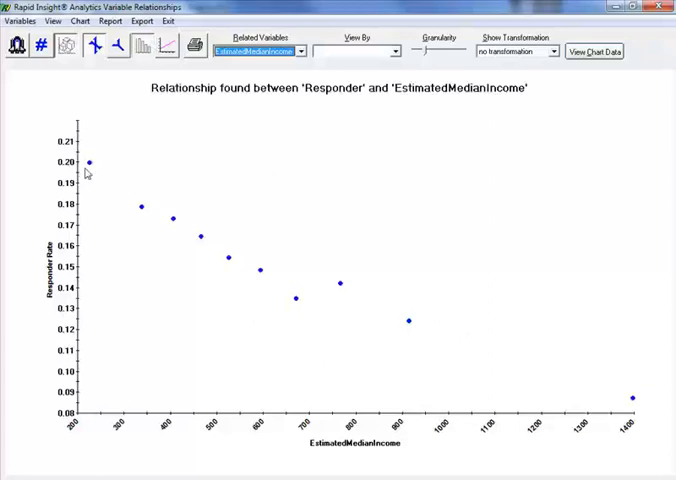
mouse_move(10, 289)
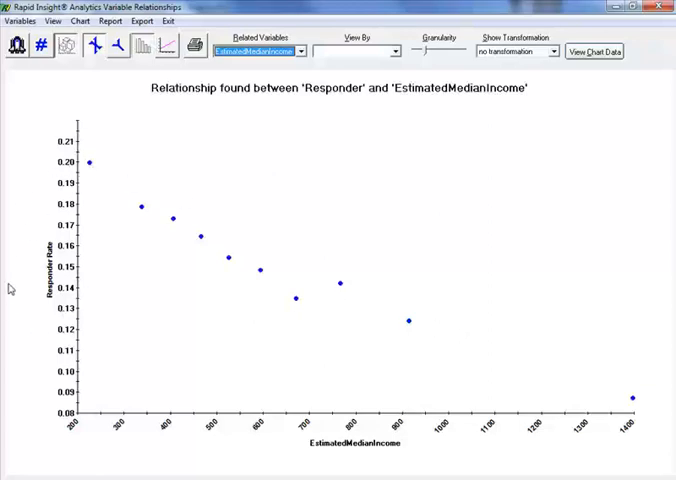
mouse_move(301, 441)
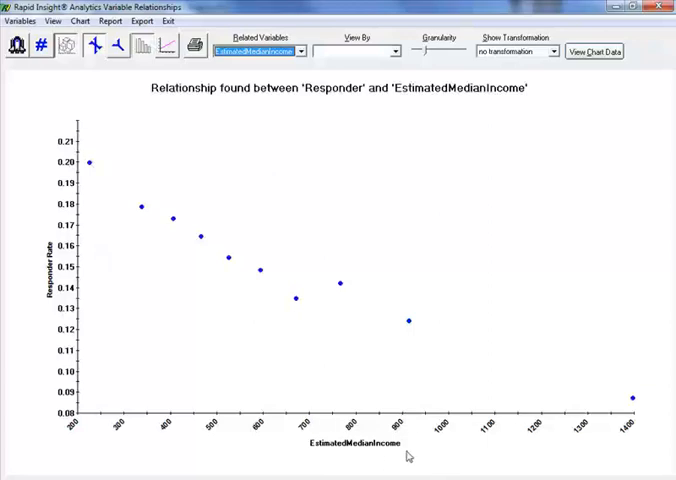
mouse_move(358, 303)
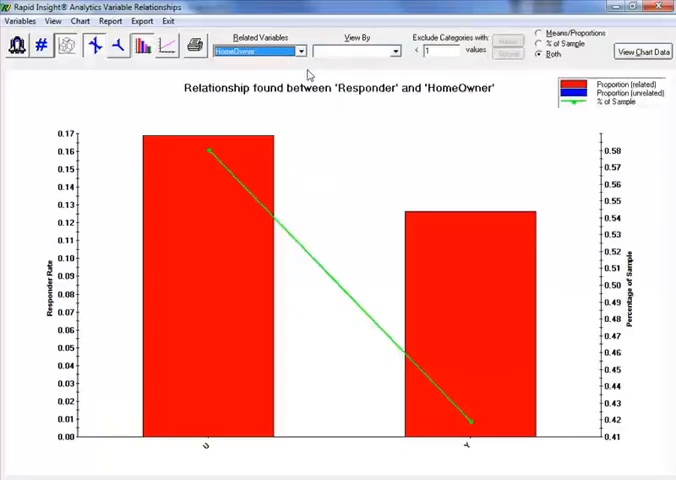
left_click(40, 47)
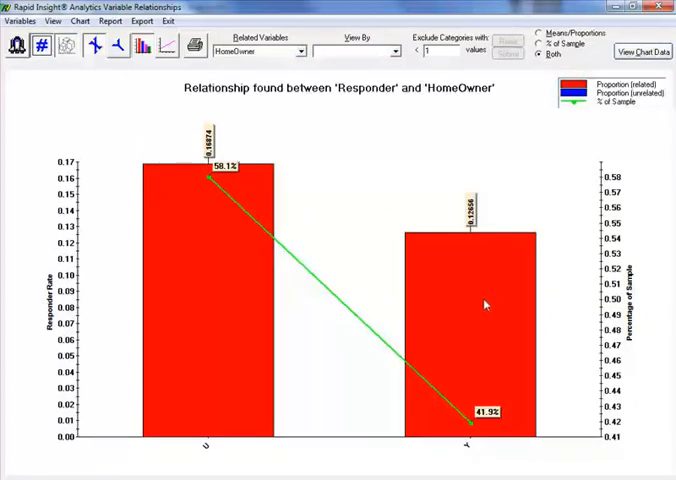
mouse_move(470, 322)
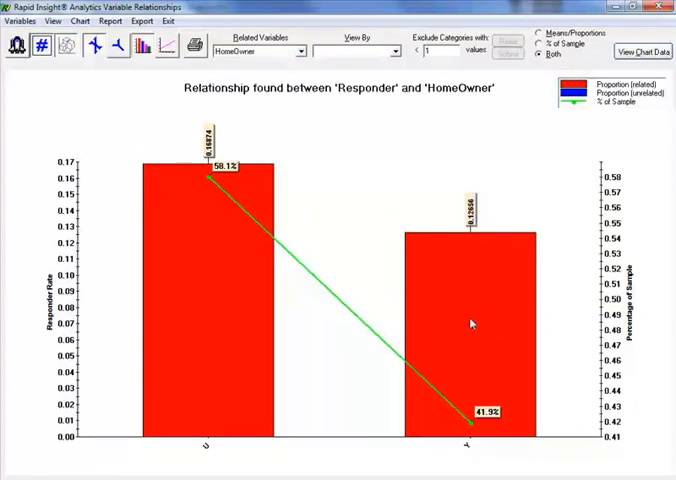
mouse_move(496, 271)
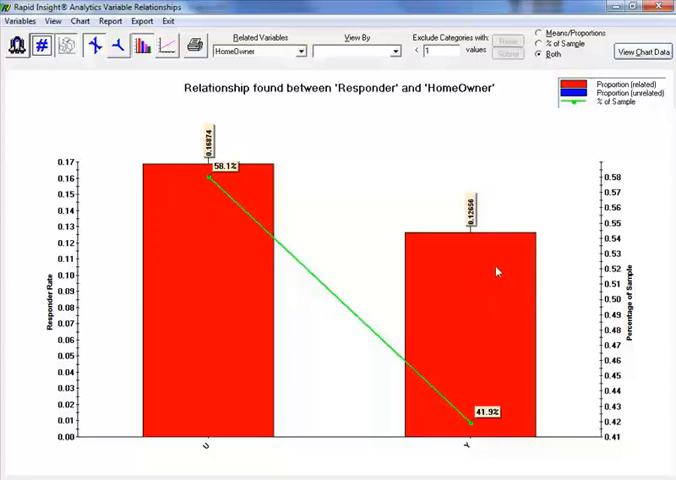
mouse_move(491, 158)
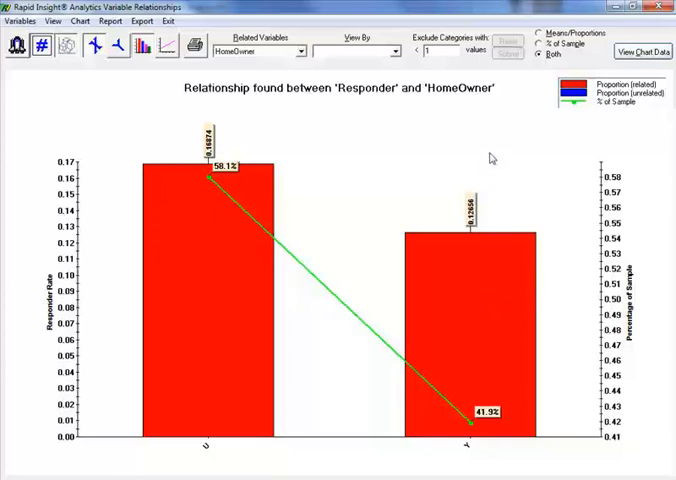
mouse_move(455, 242)
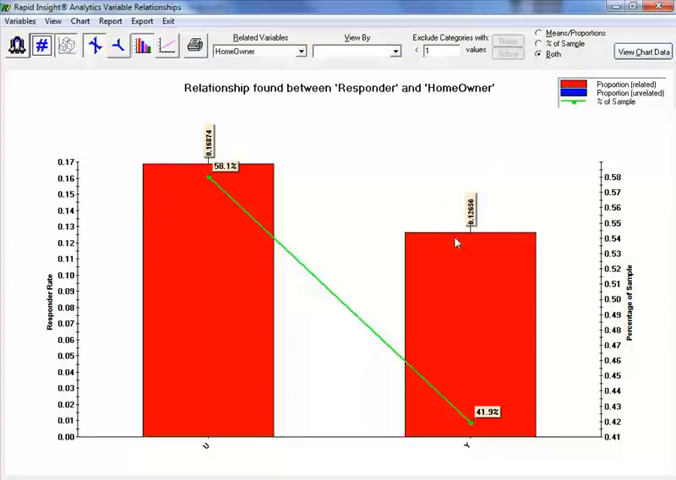
mouse_move(194, 273)
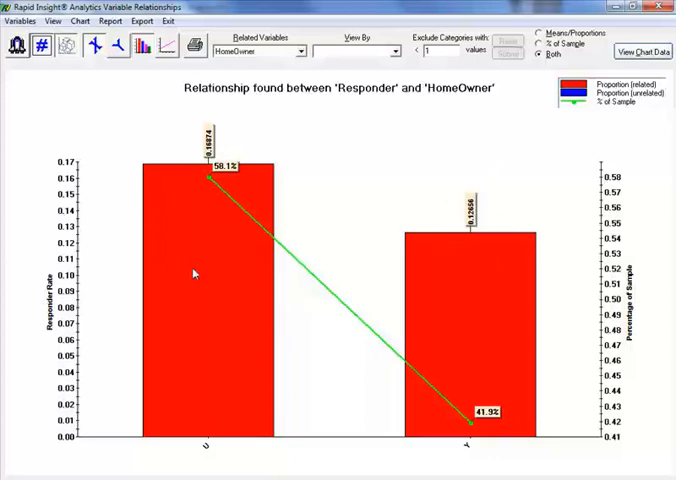
mouse_move(493, 238)
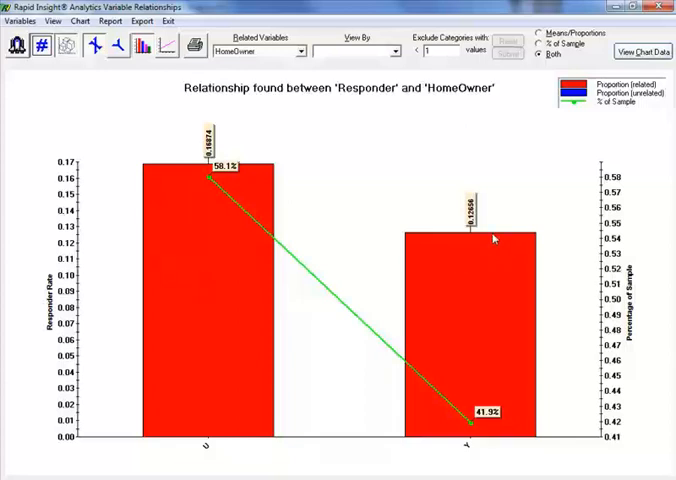
mouse_move(482, 245)
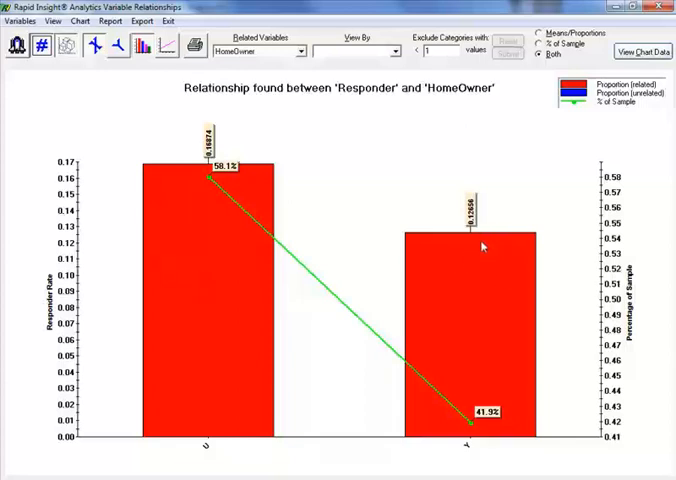
mouse_move(201, 255)
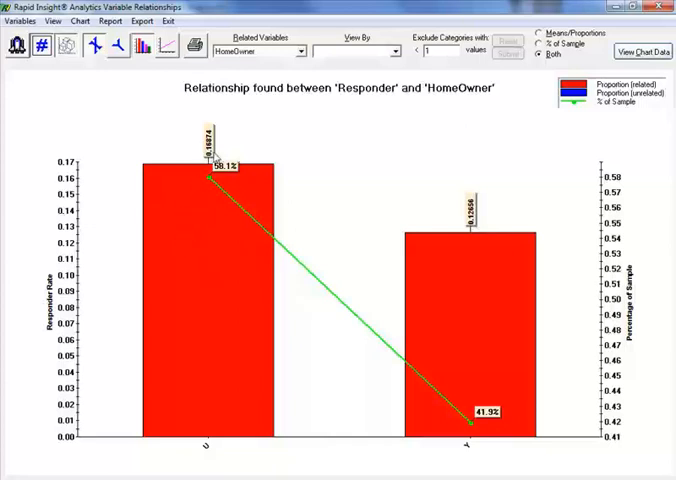
mouse_move(205, 183)
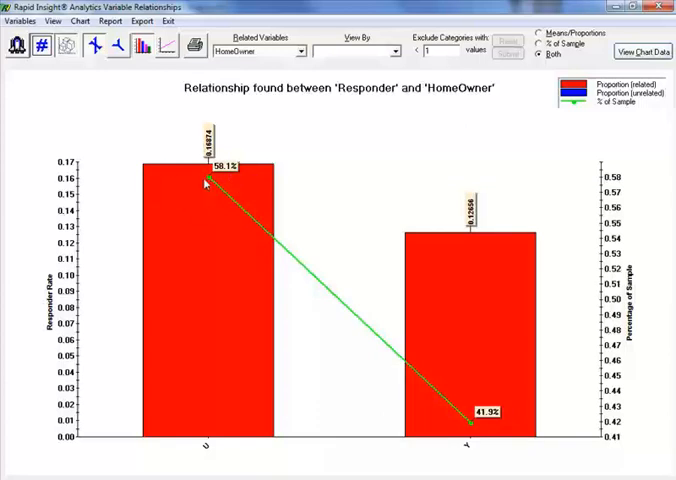
mouse_move(510, 399)
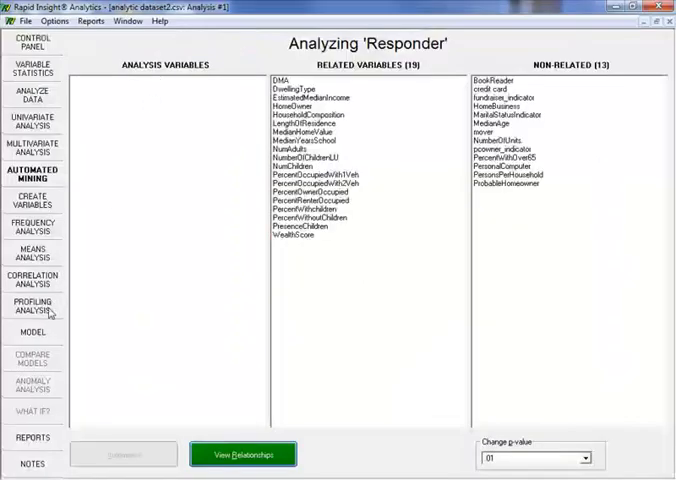
left_click(33, 331)
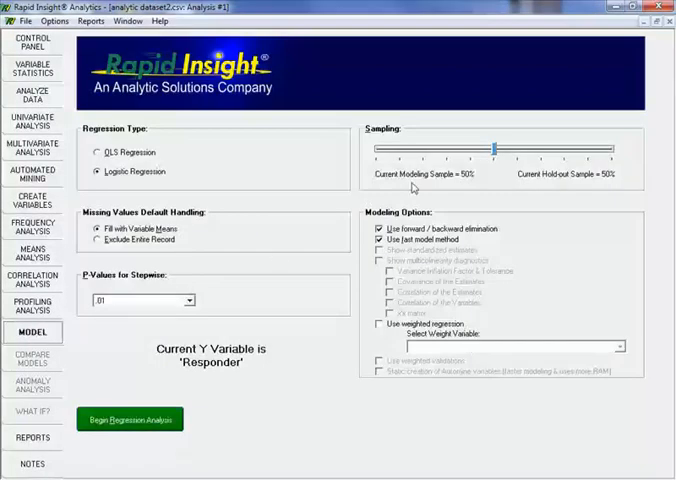
left_click_drag(497, 147, 617, 147)
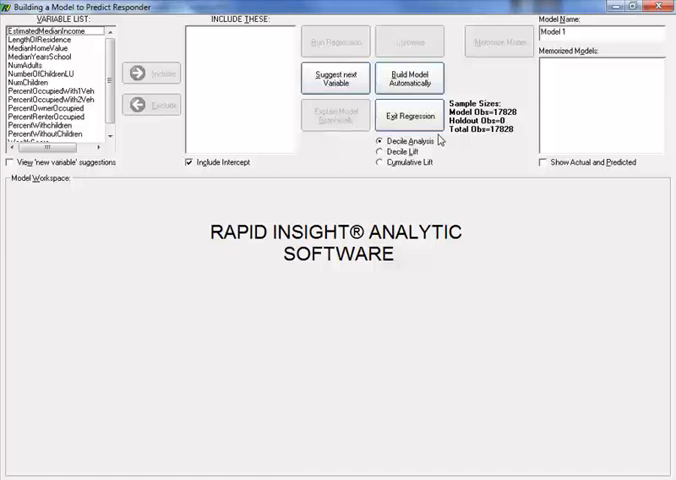
mouse_move(435, 138)
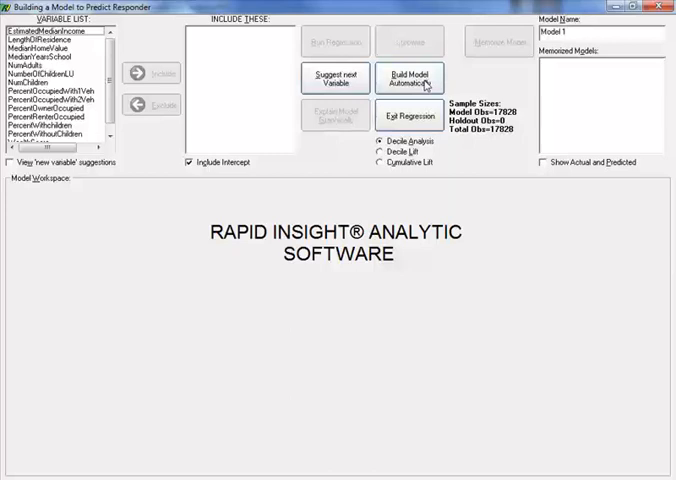
Step: Build the logistic regression model for Responder automatically, yielding a 3.33 top-to-bottom decile ratio
left_click(405, 80)
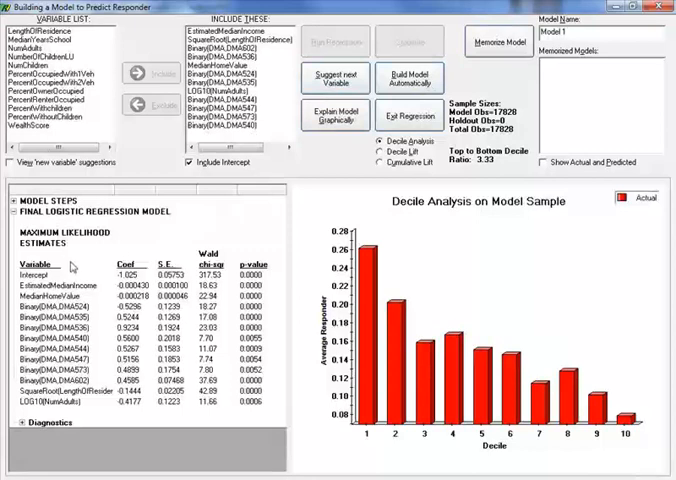
mouse_move(114, 280)
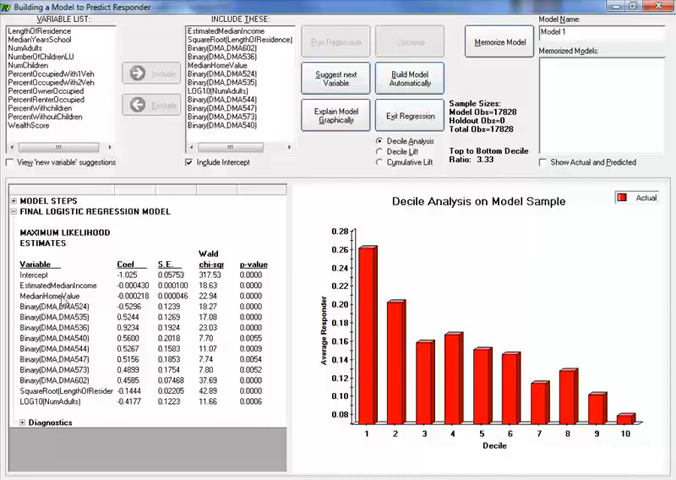
mouse_move(88, 317)
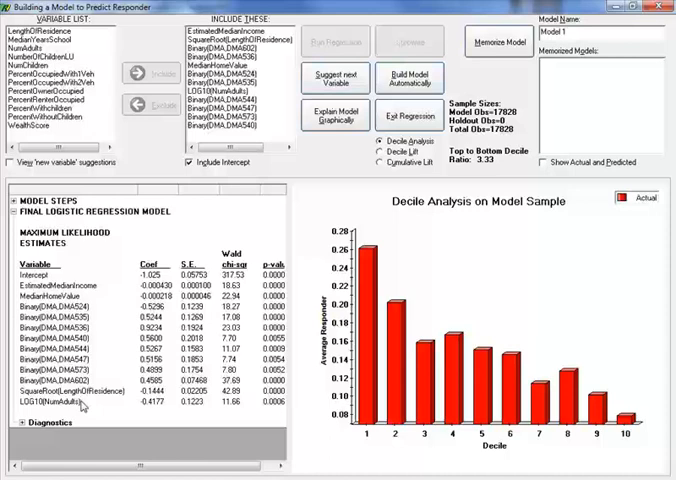
Step: Review the Diagnostics odds ratios and label each decile bar with its average Responder rate
left_click(16, 422)
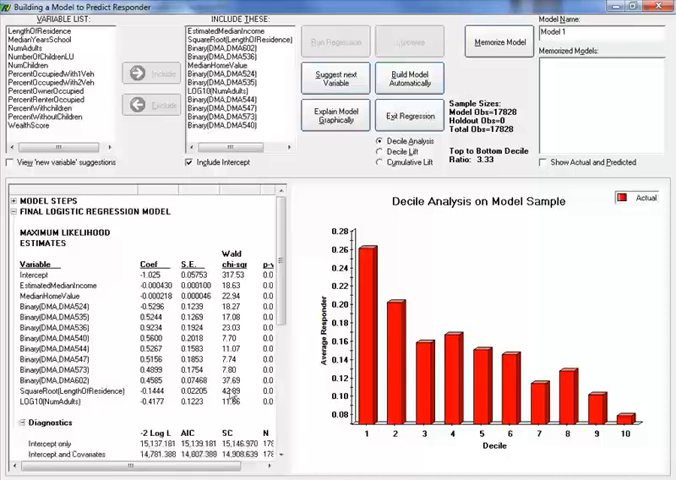
scroll("down", 3)
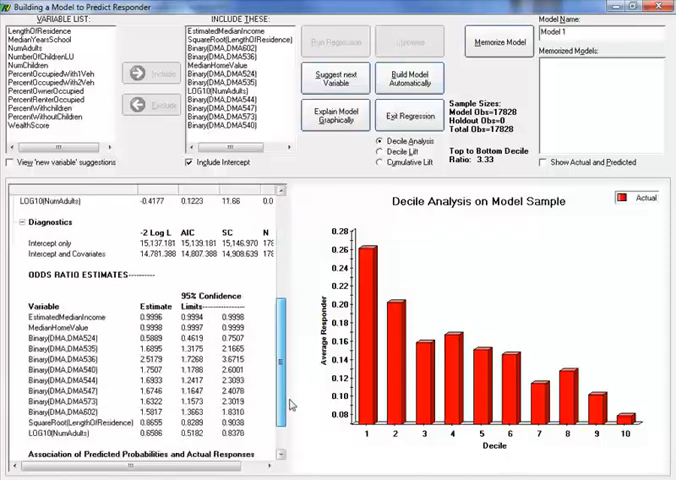
scroll("up", 3)
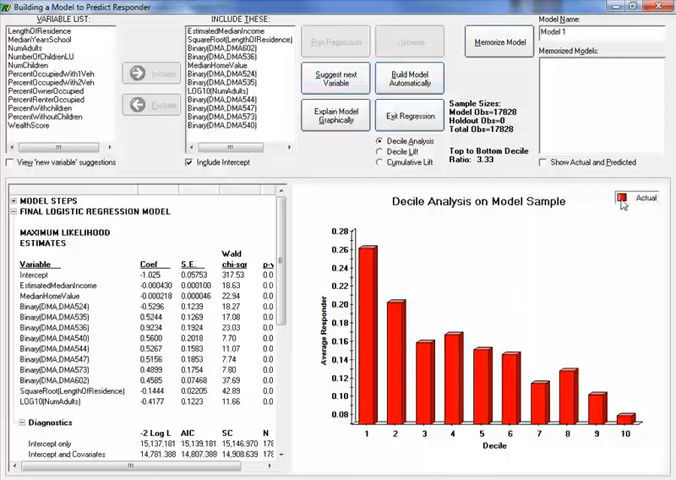
left_click(642, 197)
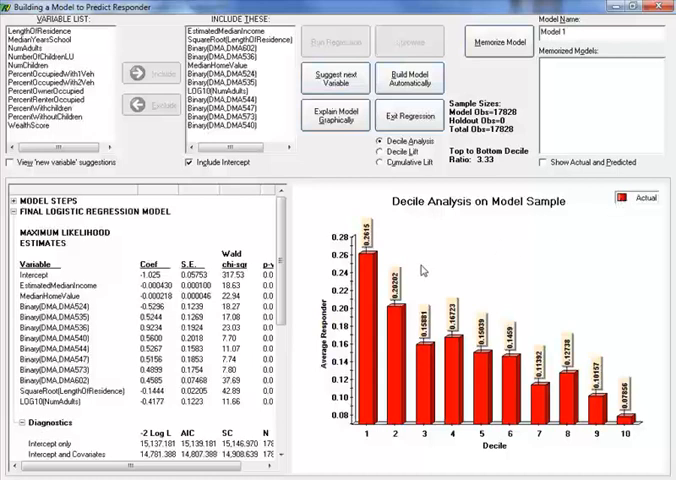
mouse_move(578, 387)
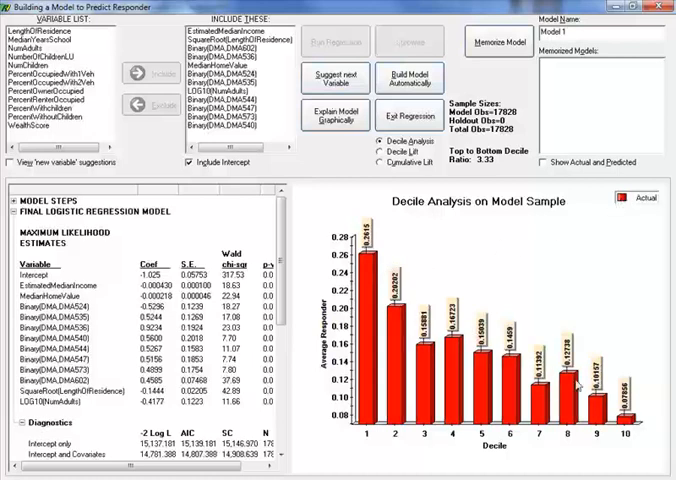
mouse_move(457, 263)
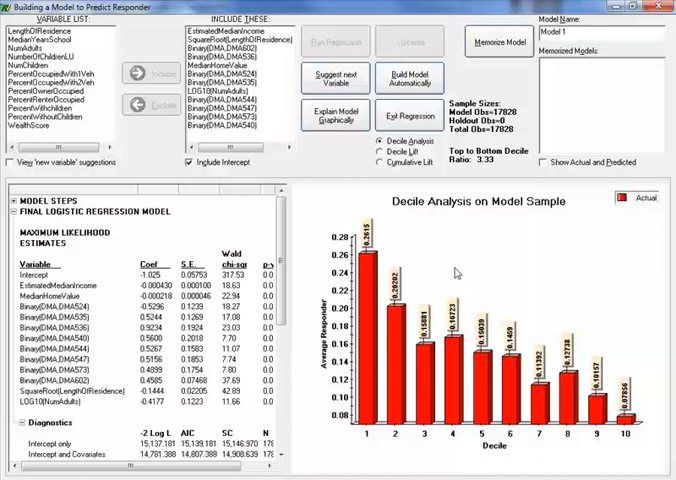
mouse_move(411, 230)
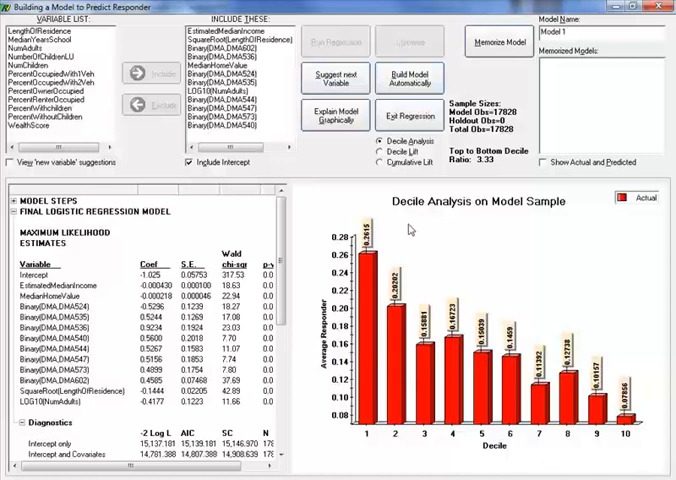
mouse_move(652, 369)
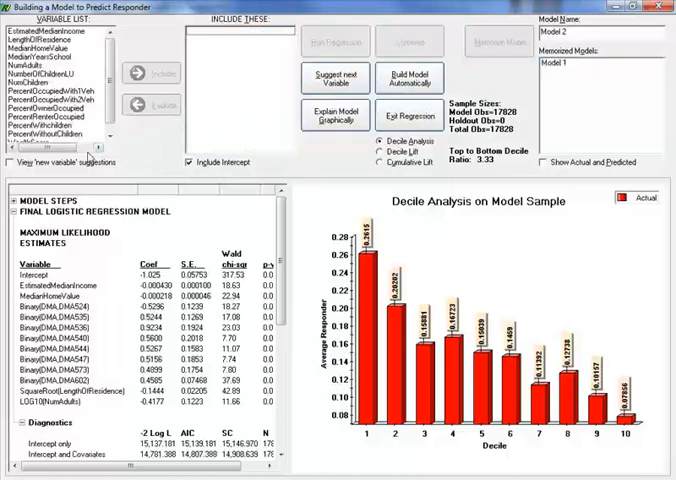
Step: Scroll the variable list down to locate MedianHomeValue for Model 2
scroll("down", 3)
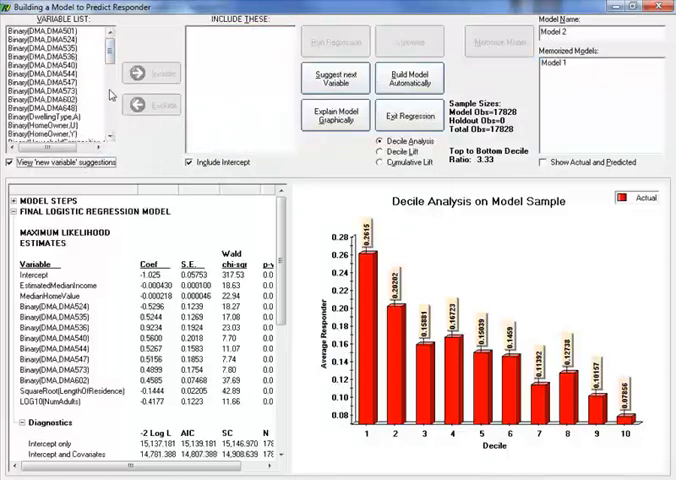
scroll("down", 3)
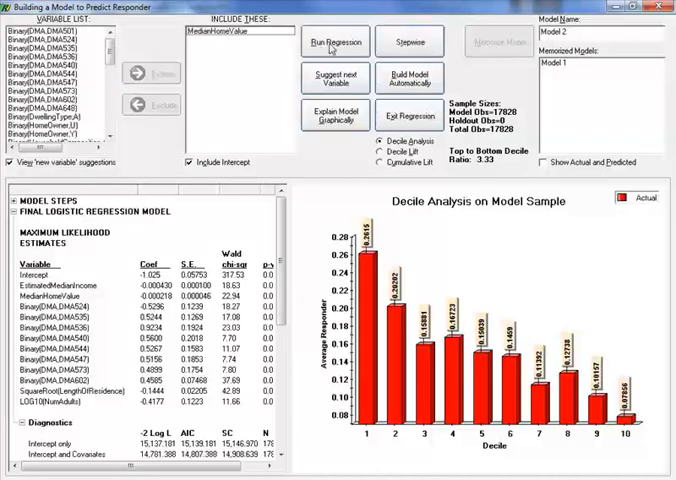
Step: Fit the regression on MedianHomeValue, add the suggested predictors, and memorize the result as Model 2
left_click(334, 41)
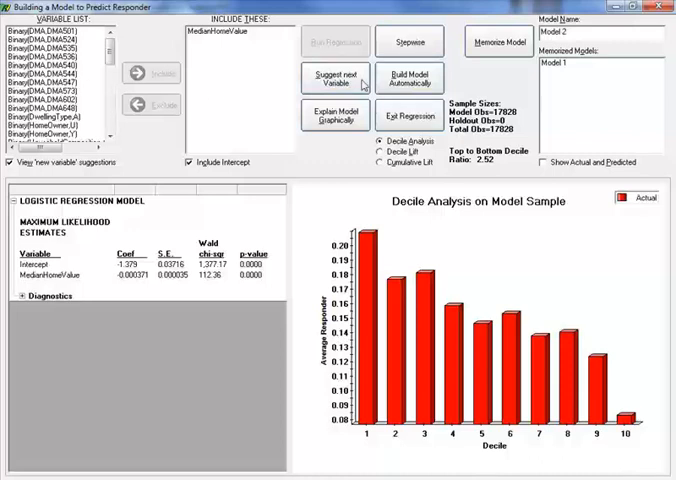
mouse_move(153, 64)
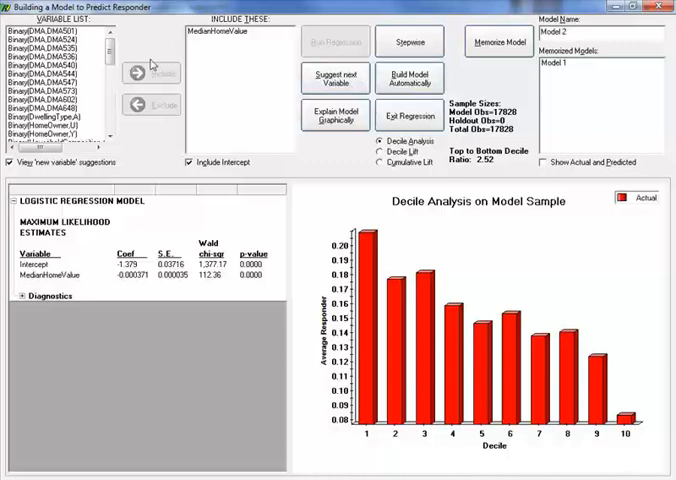
scroll("down", 3)
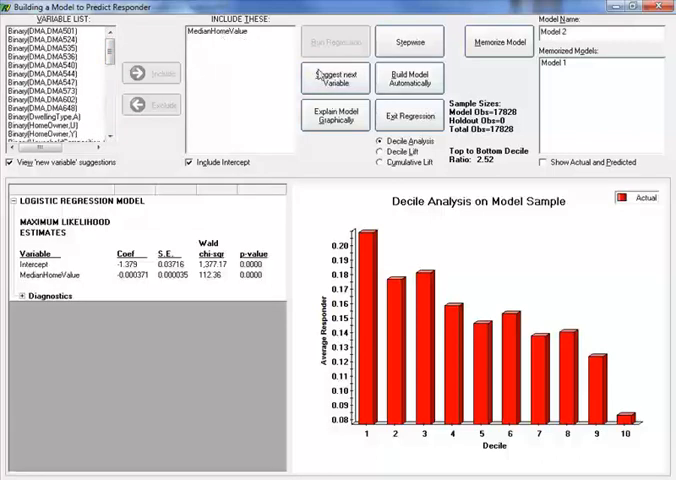
left_click(335, 78)
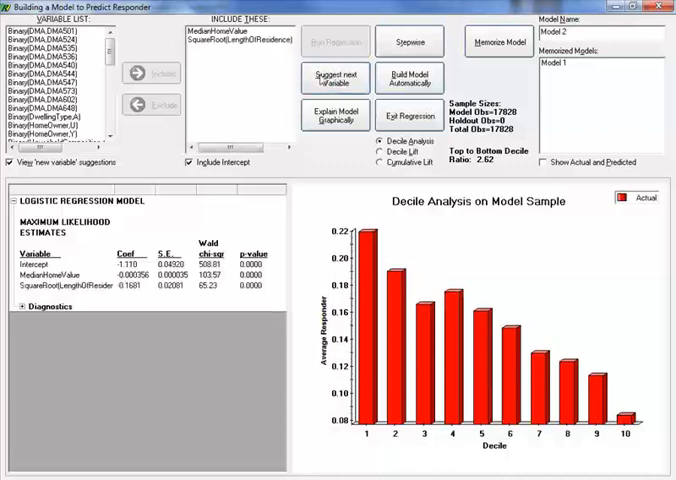
mouse_move(252, 50)
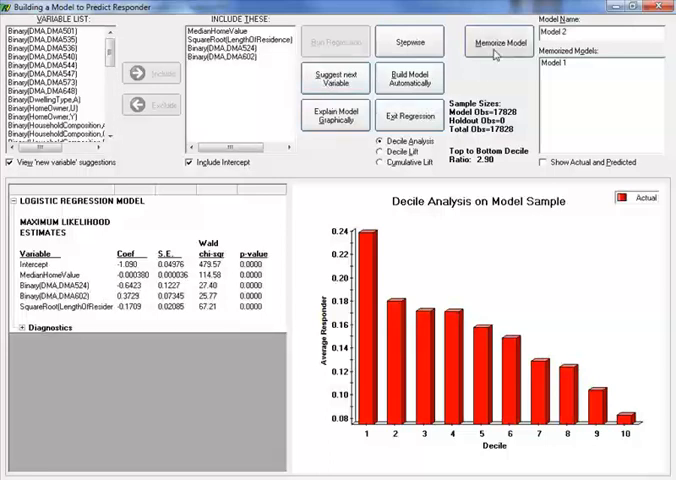
left_click(496, 43)
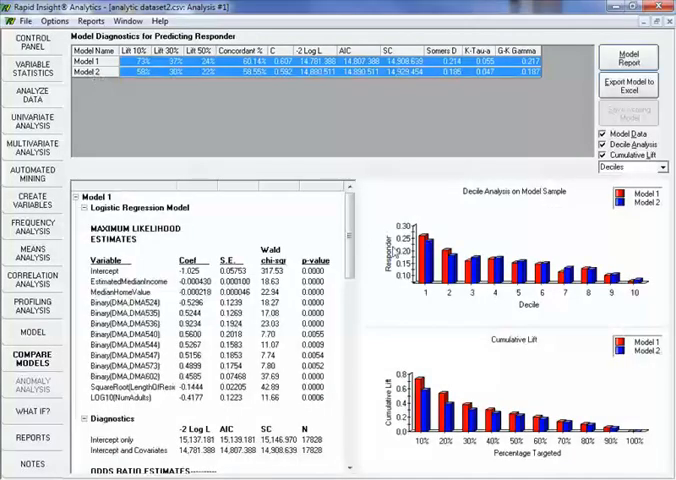
Step: Show Cumulative Lift and hide Decile Analysis so only cumulative lift compares Models 1 and 2
scroll("down", 3)
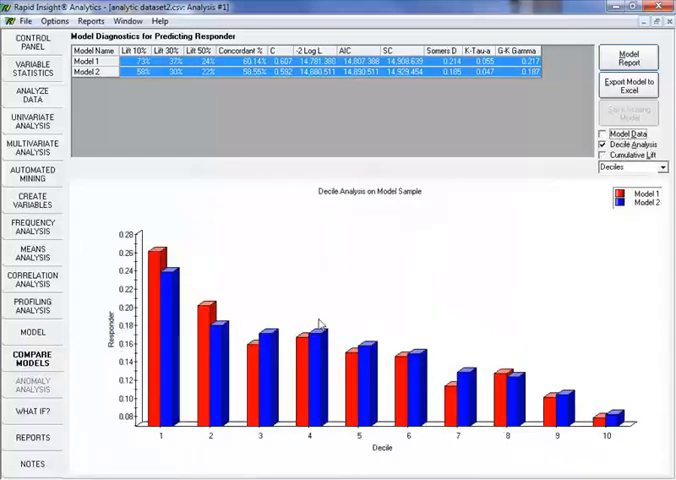
left_click(605, 155)
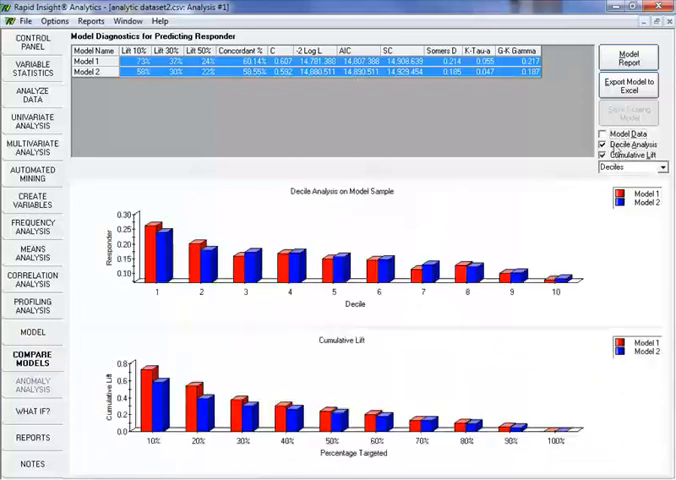
left_click(603, 144)
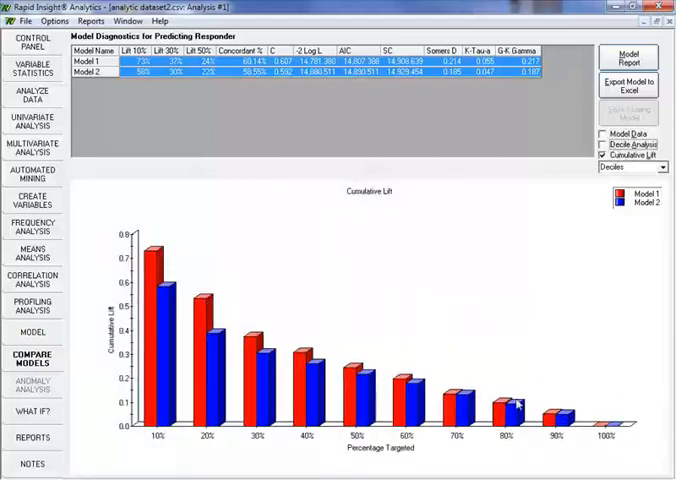